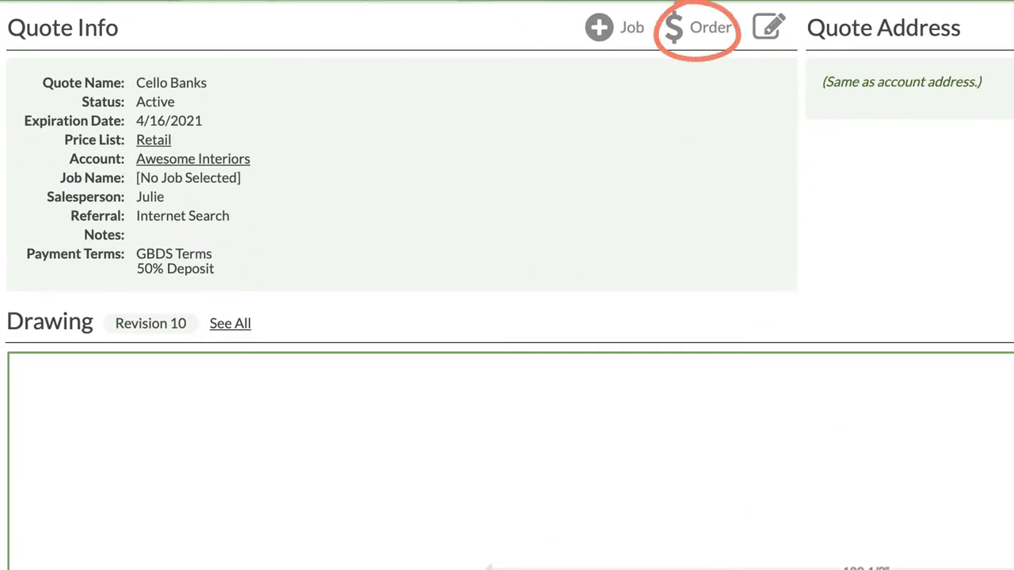
pyautogui.click(710, 27)
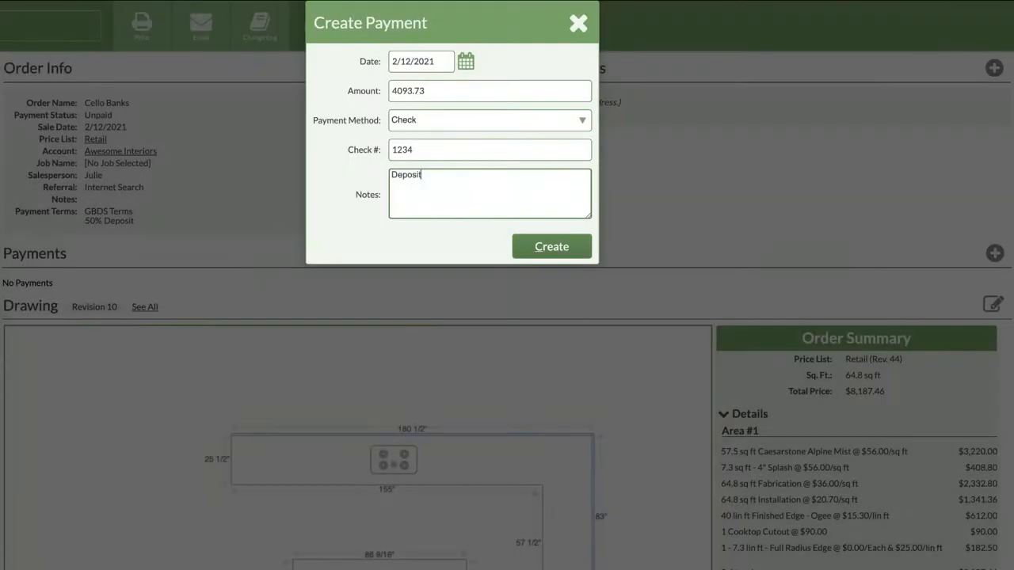
pyautogui.click(552, 247)
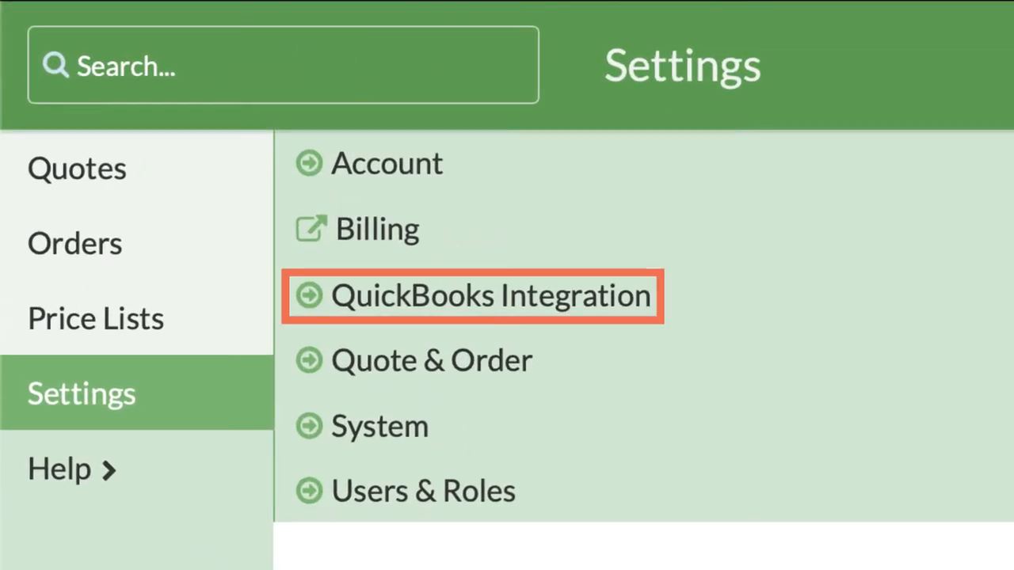
# Step: In QuickBooks Integration settings, set Export Orders To to Invoice
pyautogui.click(472, 297)
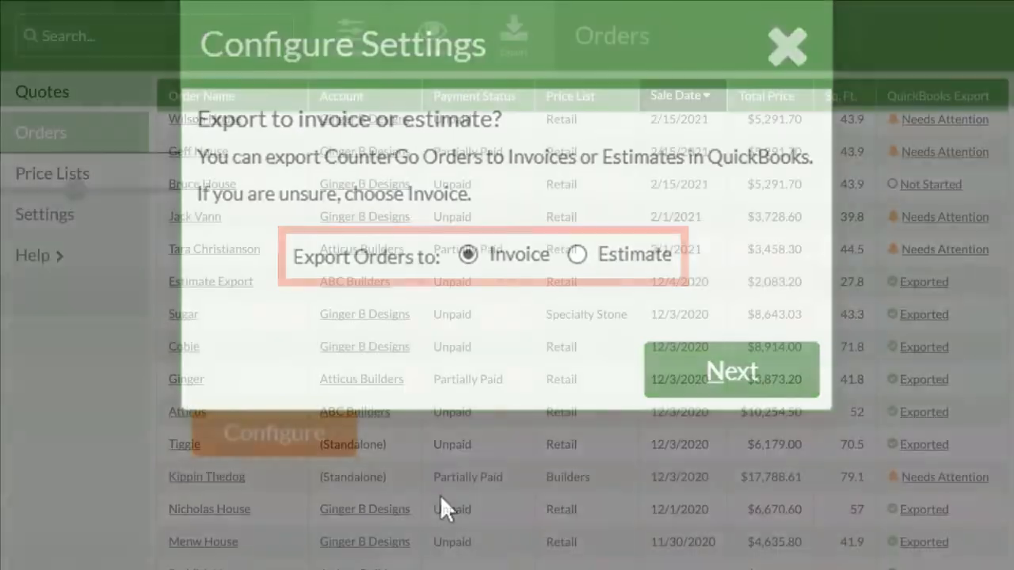
pyautogui.click(729, 373)
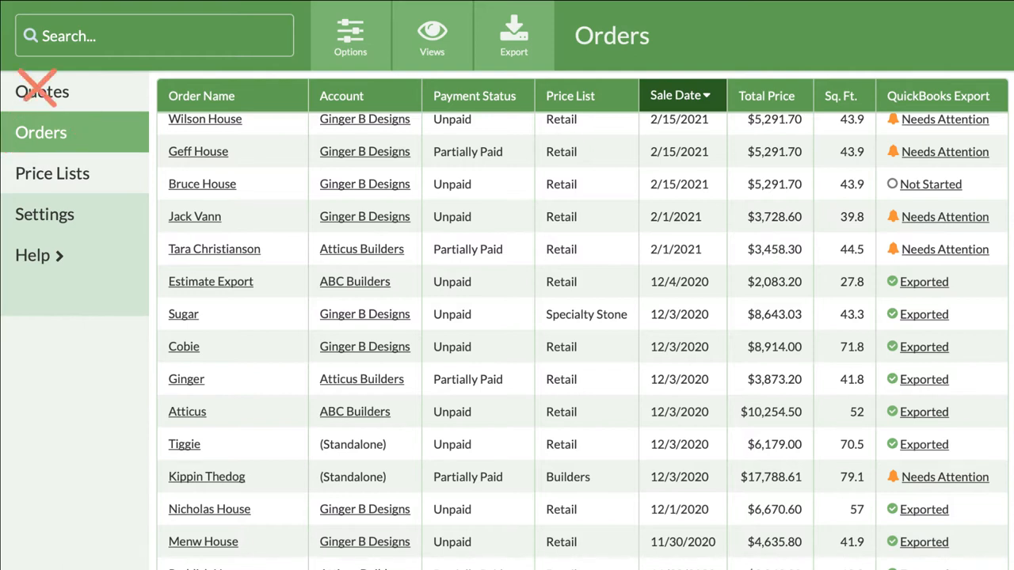
# Step: From the Orders list with its QuickBooks Export column, open the Geff House order
pyautogui.click(41, 133)
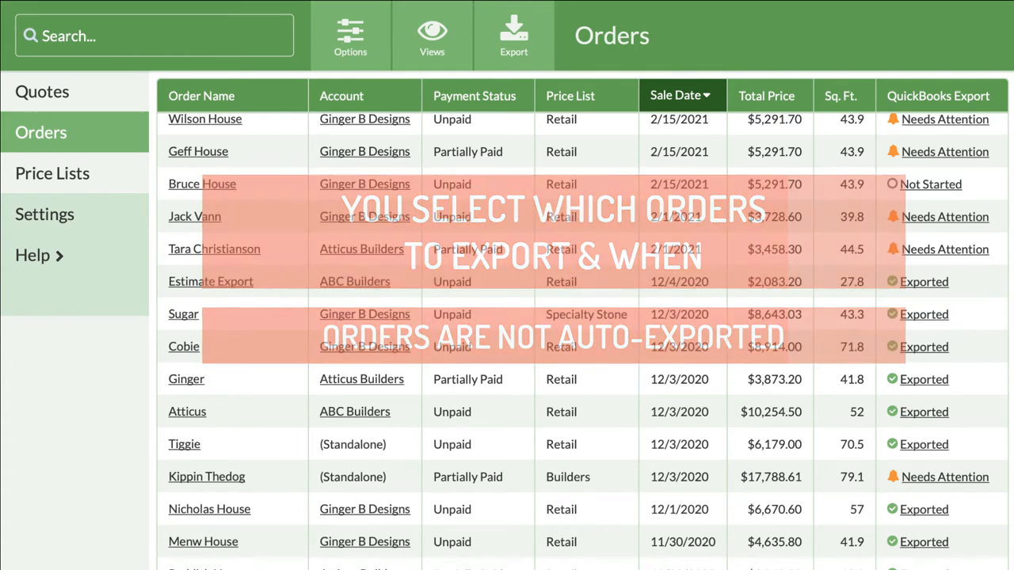
pyautogui.click(198, 152)
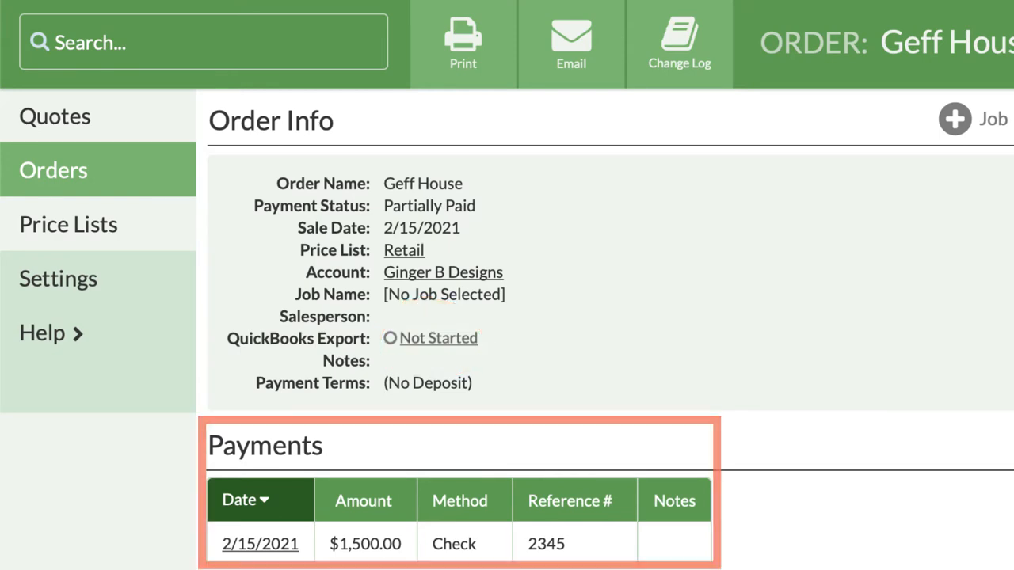
pyautogui.click(438, 339)
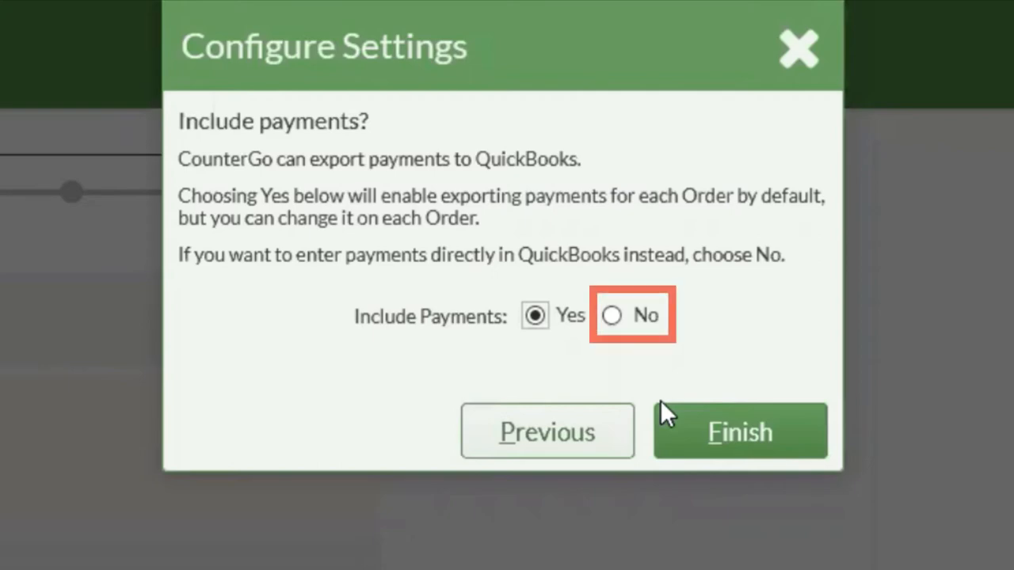
pyautogui.click(740, 431)
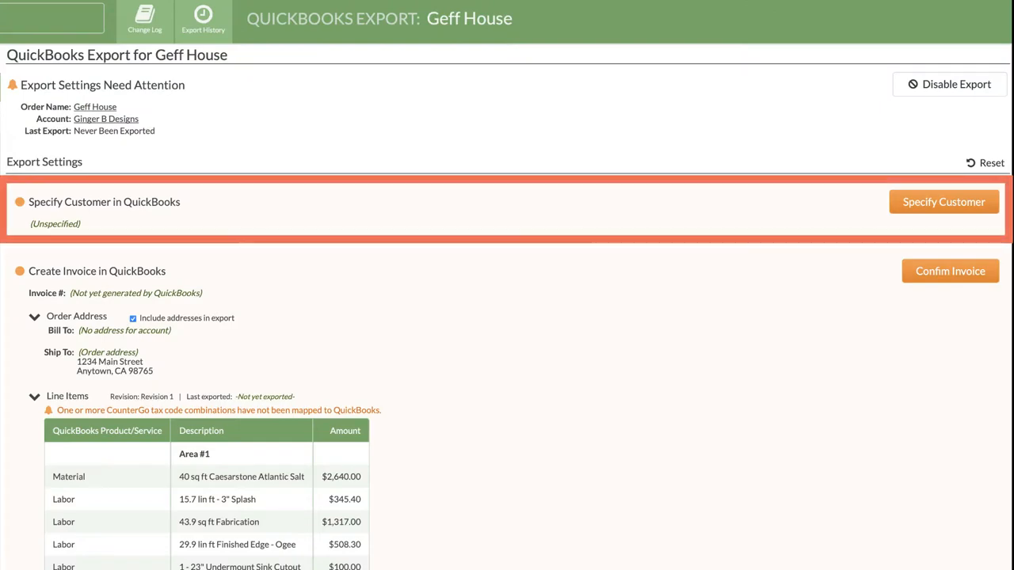
pyautogui.click(943, 201)
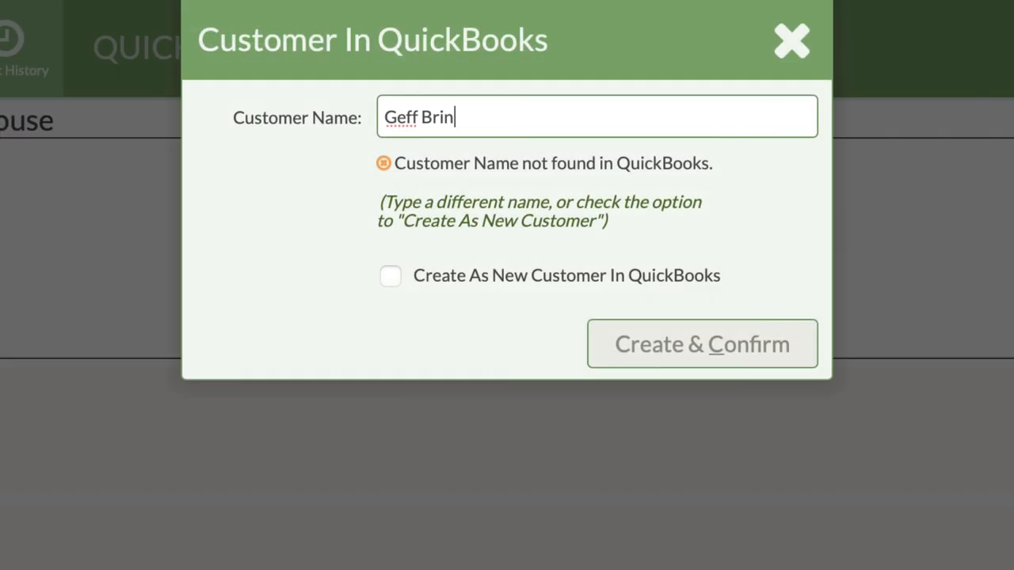
pyautogui.click(390, 276)
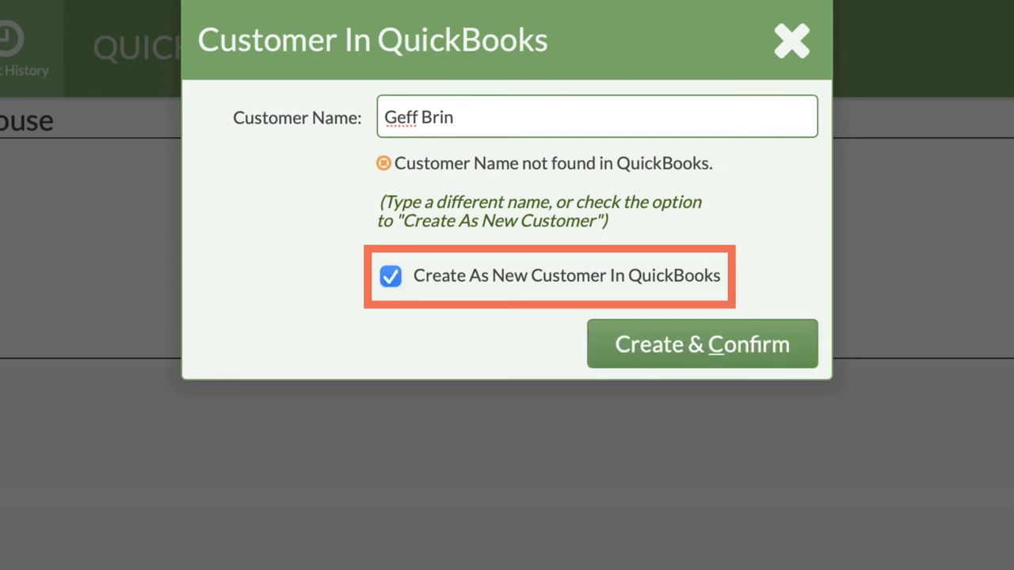
pyautogui.click(702, 343)
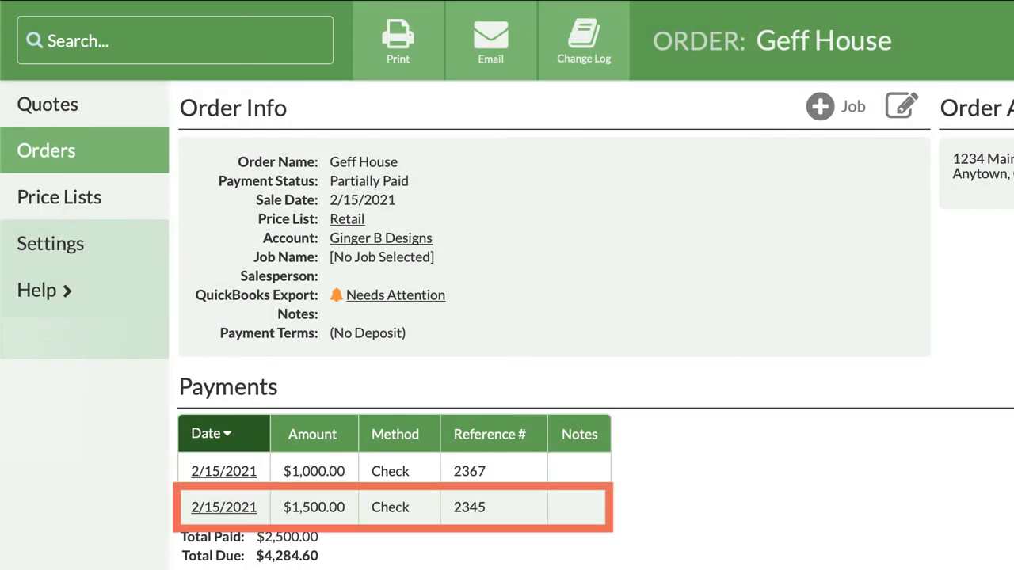
# Step: Check the Payments table ($1,500 and $1,000 checks) and open the Needs Attention export details
pyautogui.scroll(-3)
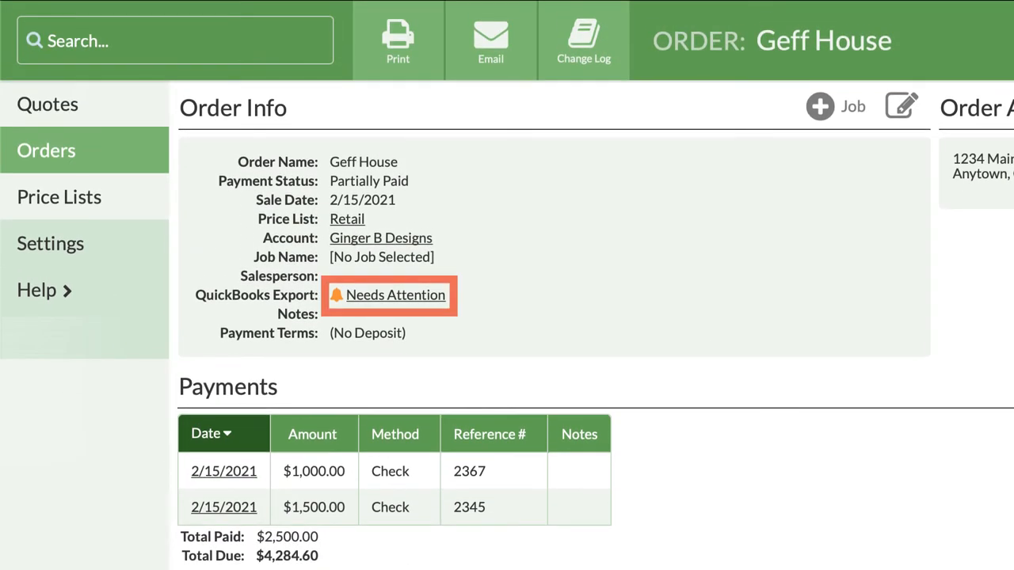
pyautogui.click(396, 296)
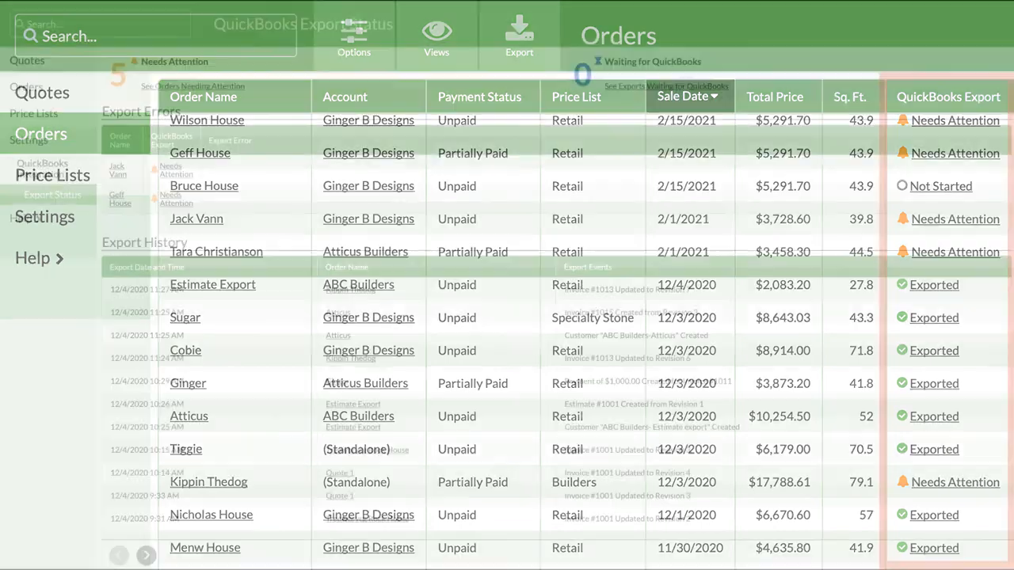
# Step: View the Orders list's QuickBooks Export column showing each order's export status
pyautogui.click(52, 194)
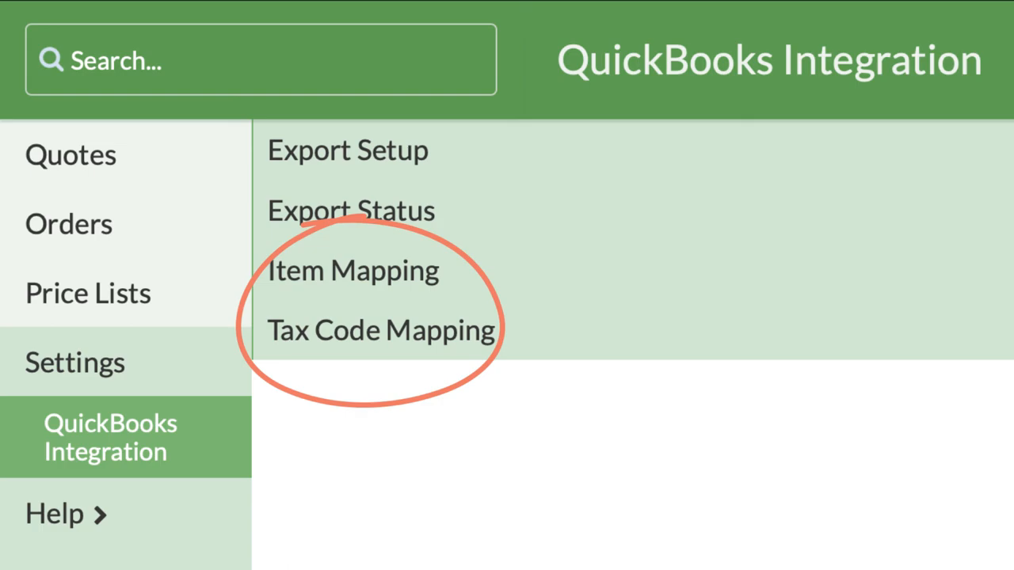
pyautogui.click(352, 270)
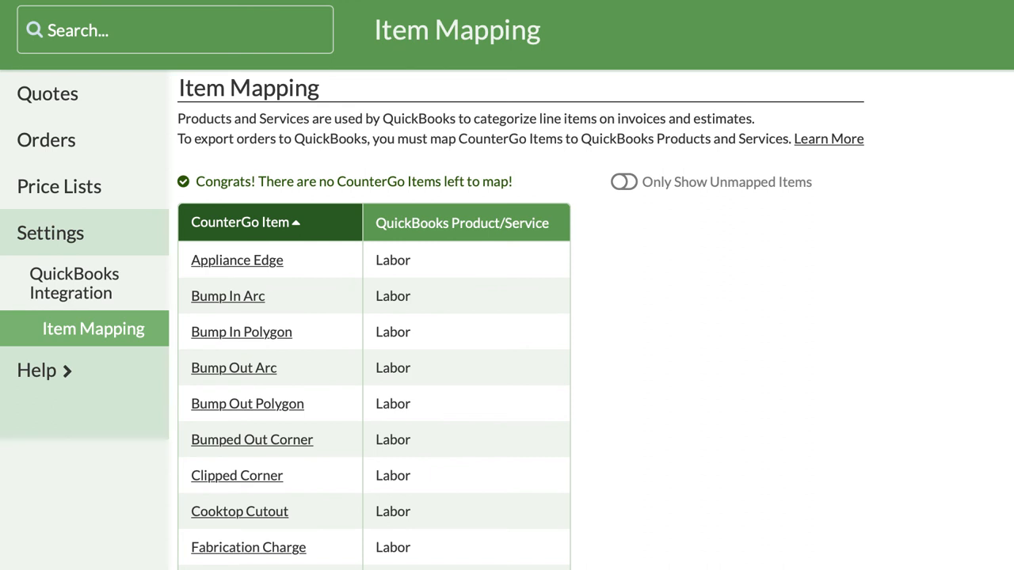
pyautogui.scroll(-3)
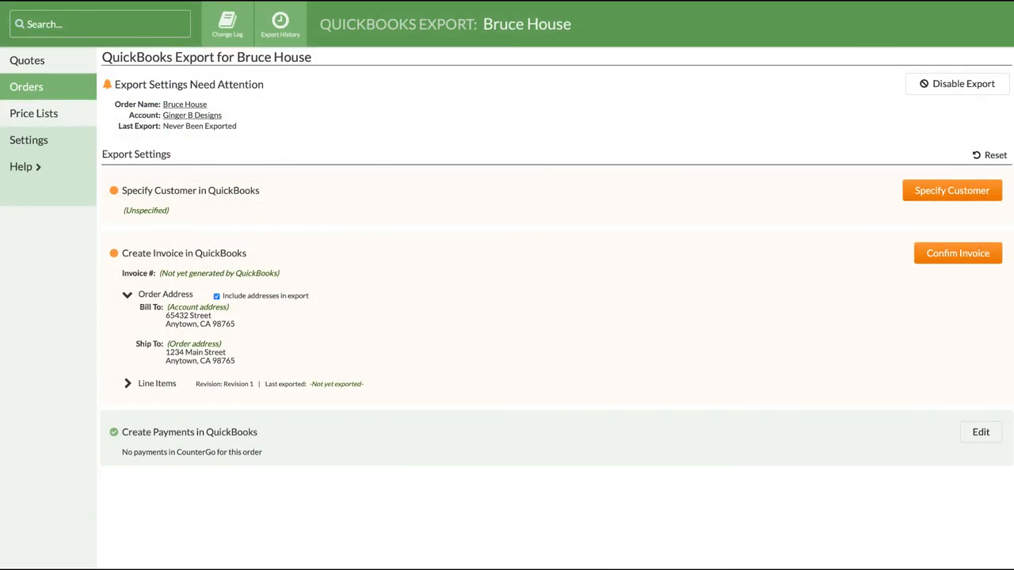
pyautogui.click(957, 254)
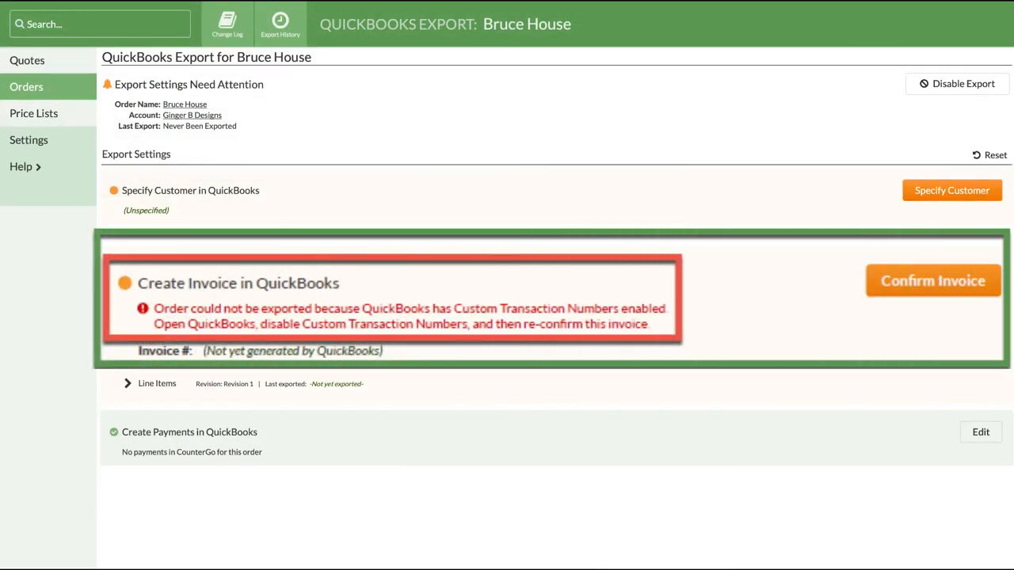